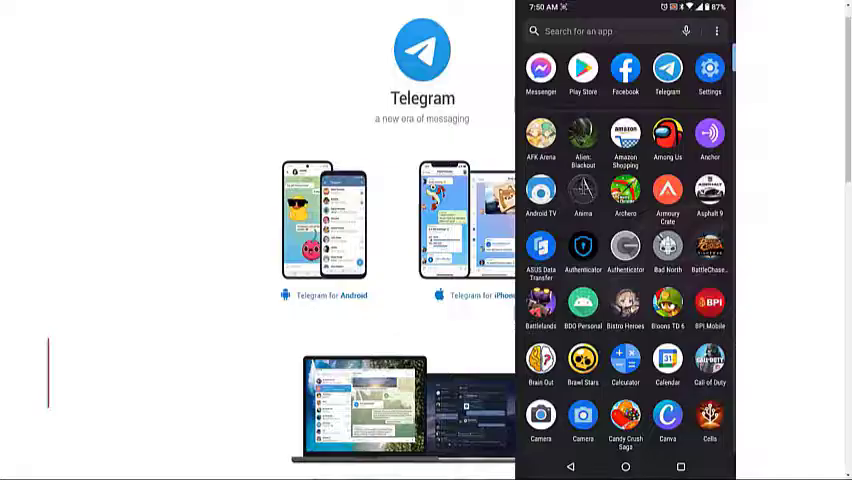
Launch Telegram and navigate through Settings to Privacy and Security.
left_click(667, 70)
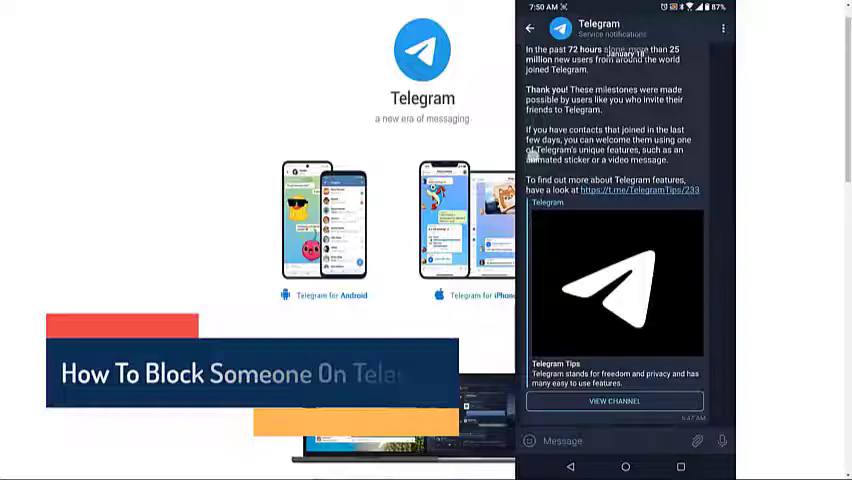
left_click(530, 27)
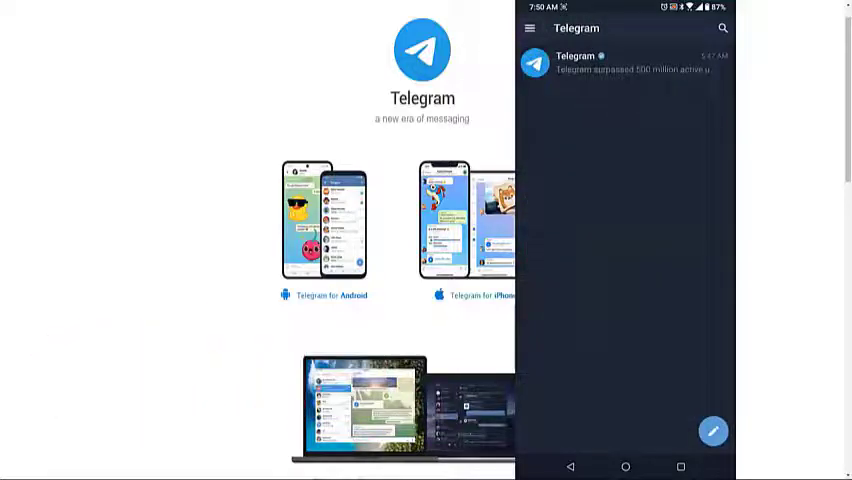
left_click(530, 28)
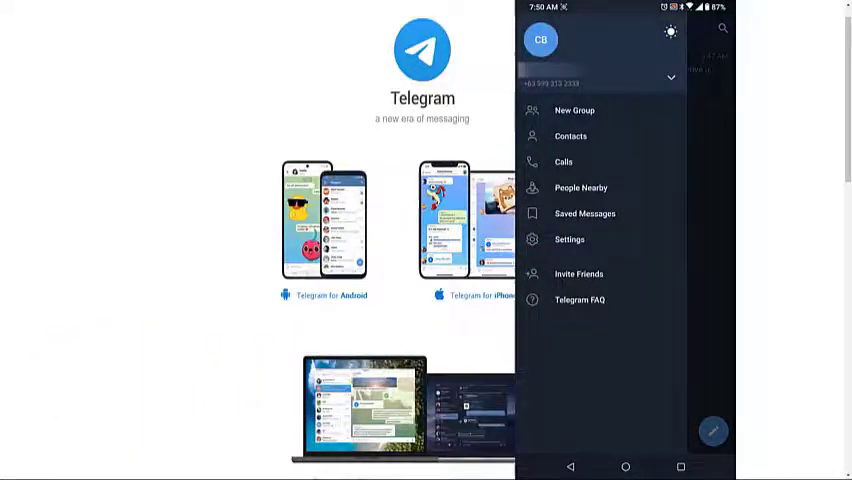
left_click(569, 239)
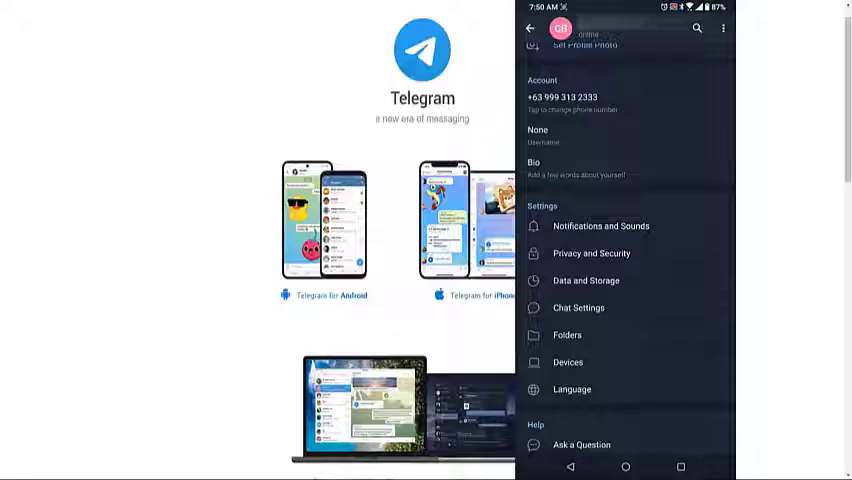
left_click(601, 225)
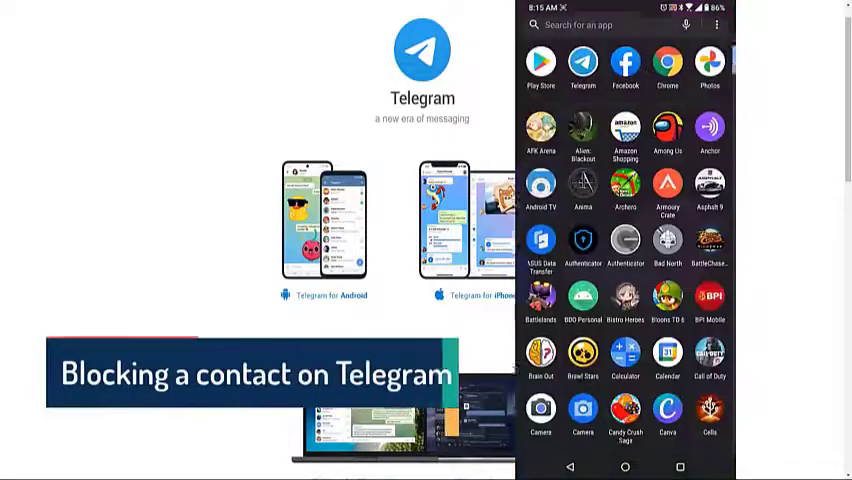
Relaunch Telegram from the app drawer and return to Privacy and Security settings.
scroll("down", 3)
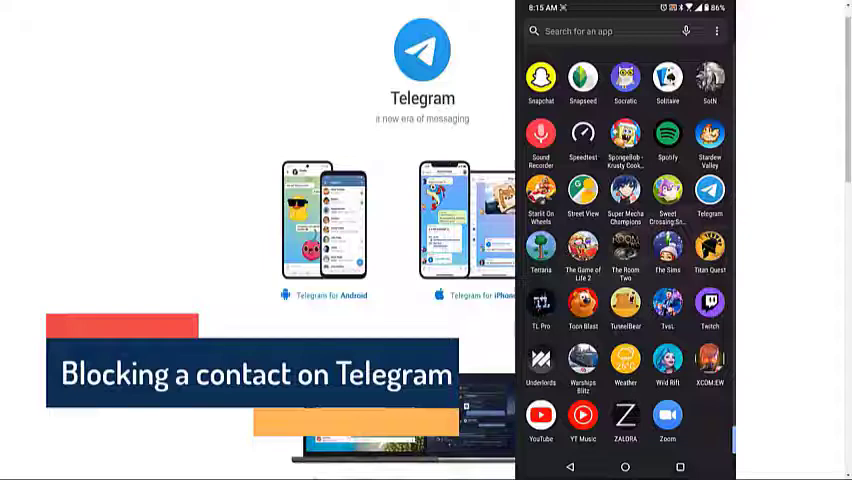
left_click(708, 192)
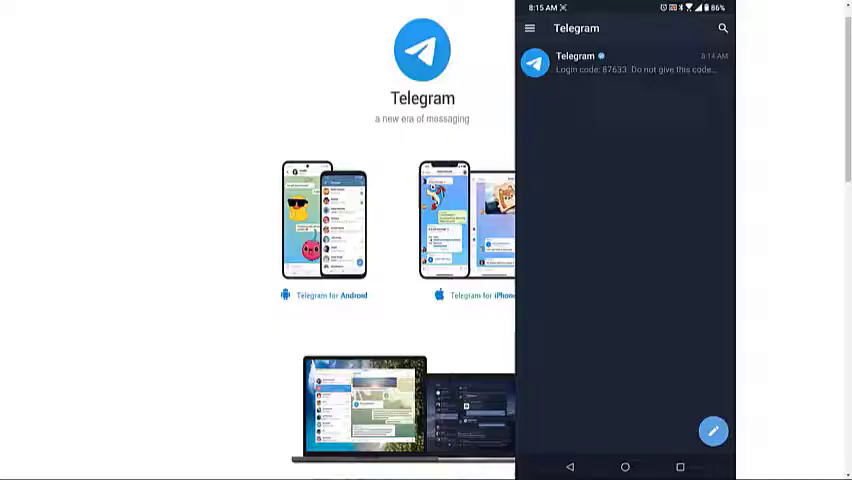
left_click(530, 27)
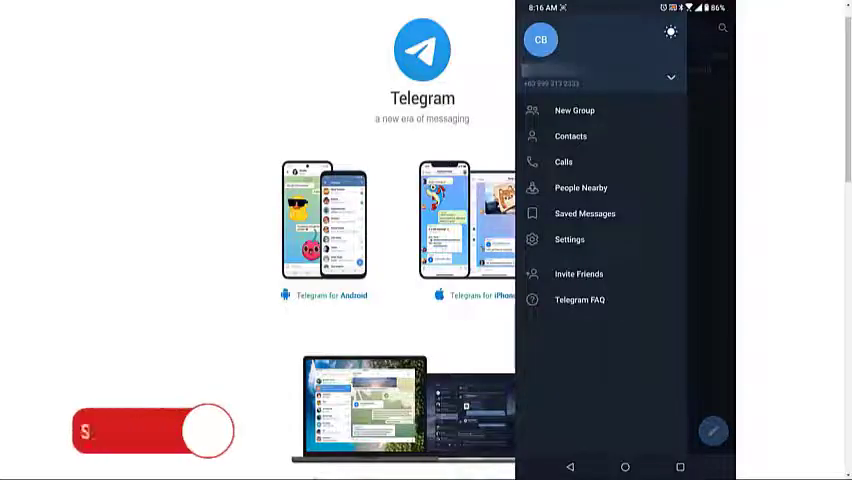
left_click(569, 239)
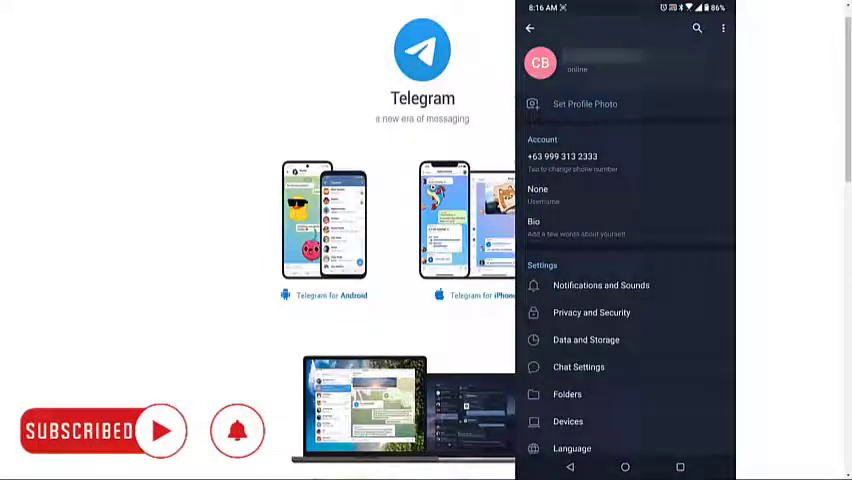
left_click(591, 312)
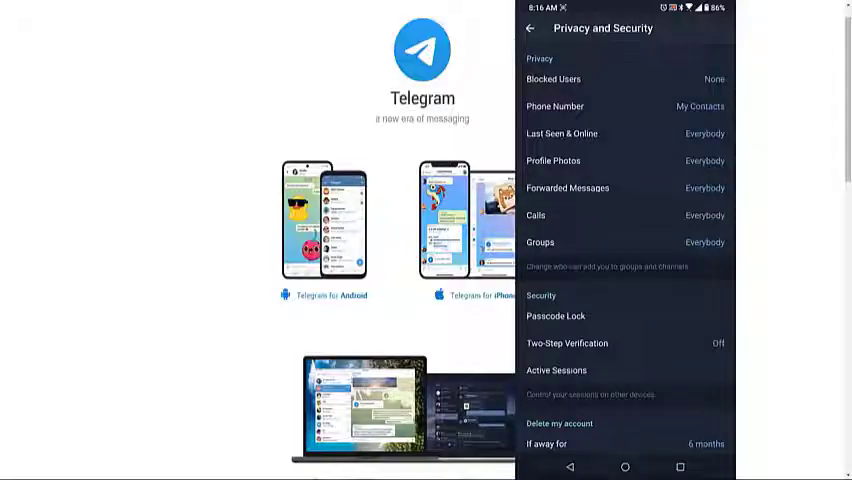
Block a contact picked from the Contacts list via Blocked Users, confirming with BLOCK USER.
left_click(553, 78)
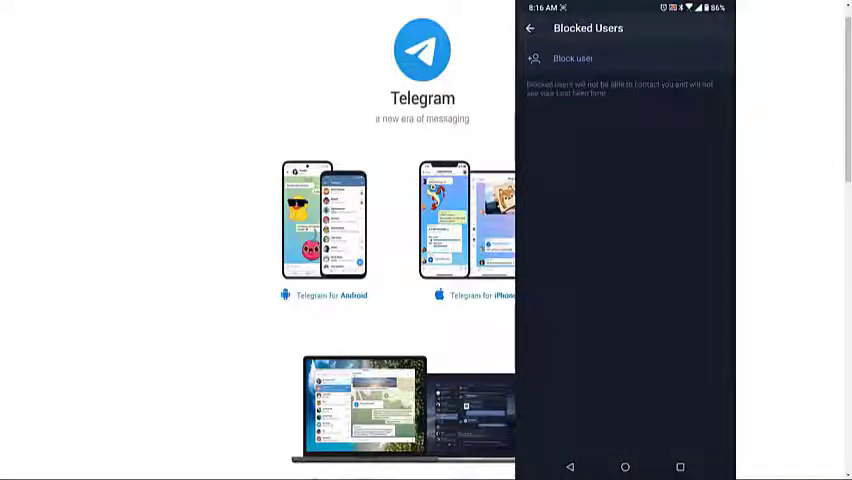
left_click(573, 58)
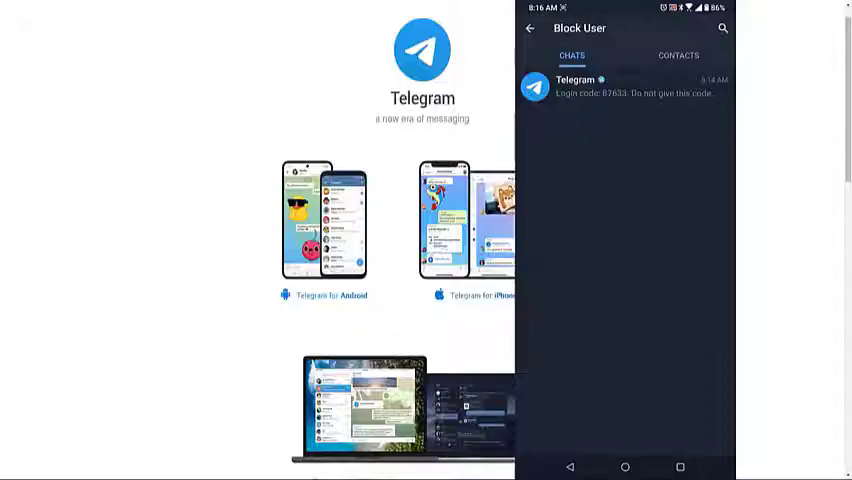
left_click(678, 56)
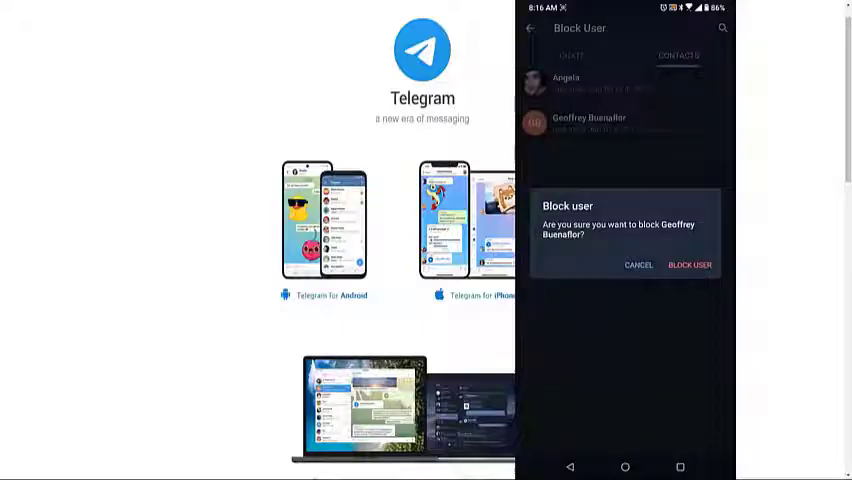
left_click(624, 466)
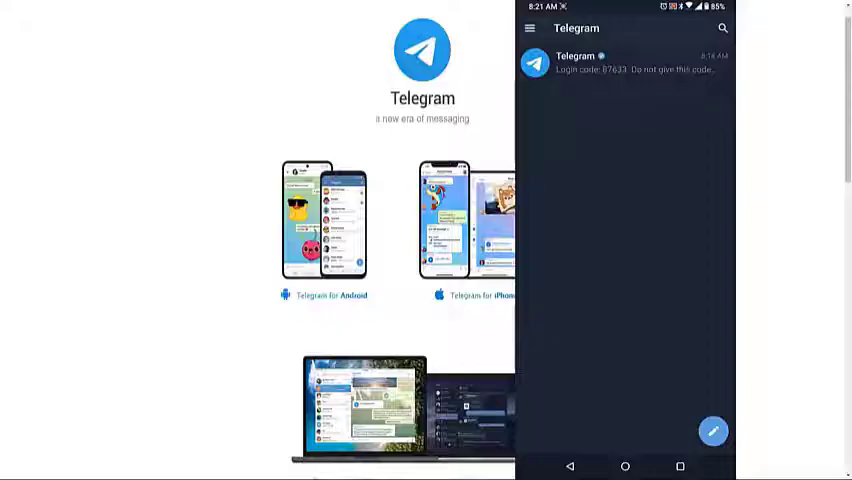
Go through Settings and Privacy and Security to Blocked Users, showing one blocked contact.
left_click(531, 28)
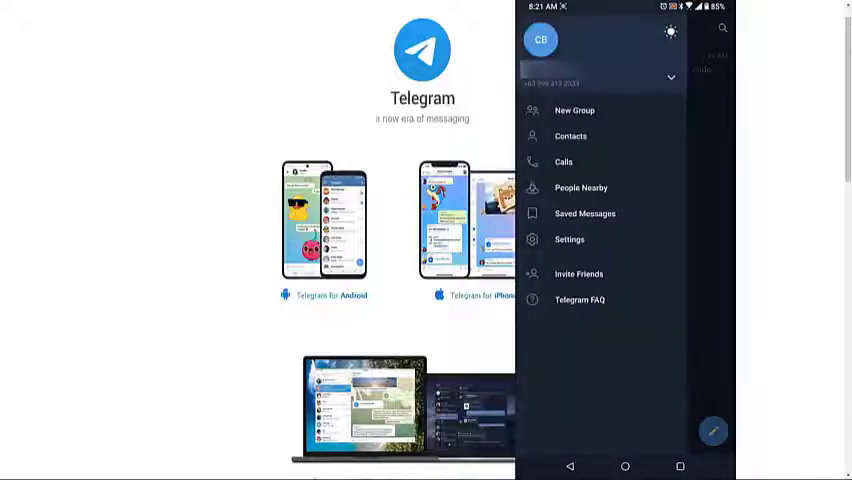
left_click(569, 239)
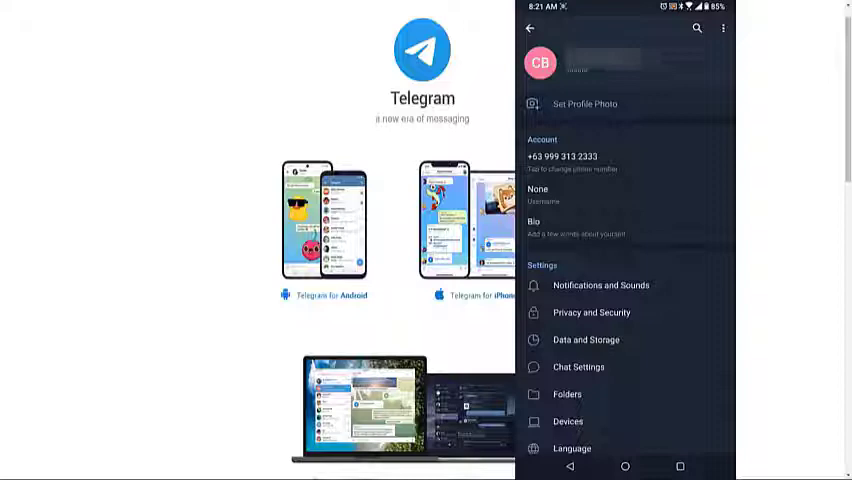
left_click(591, 312)
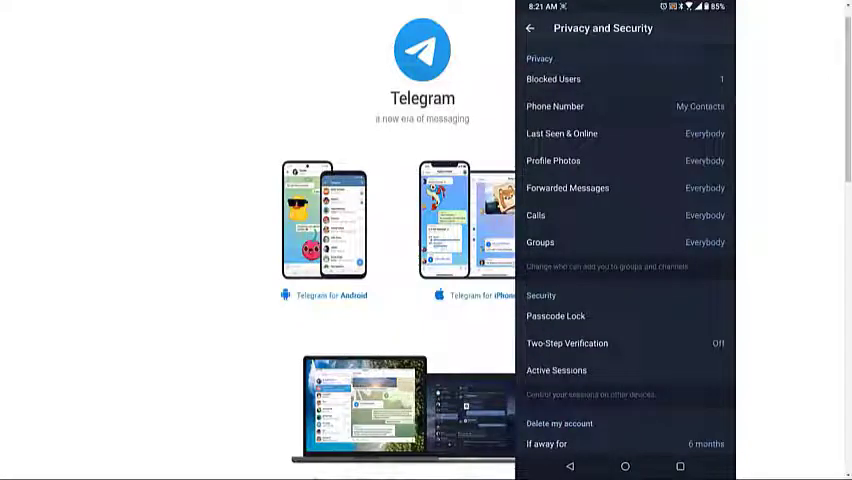
left_click(553, 78)
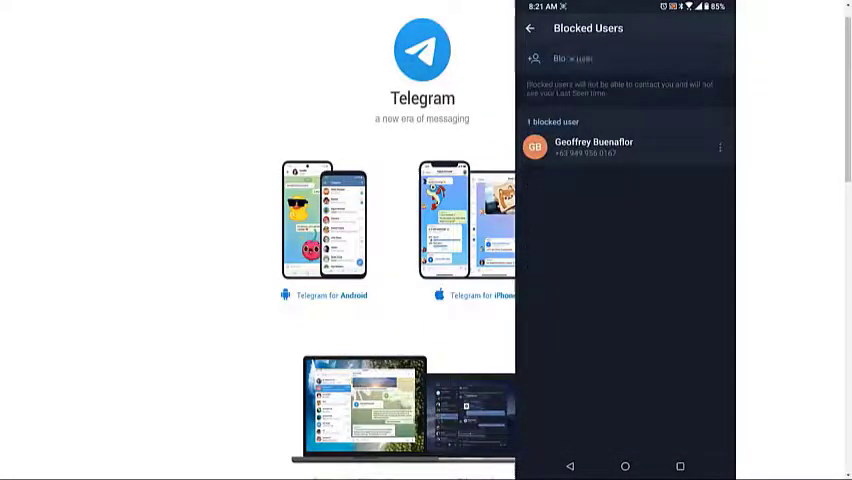